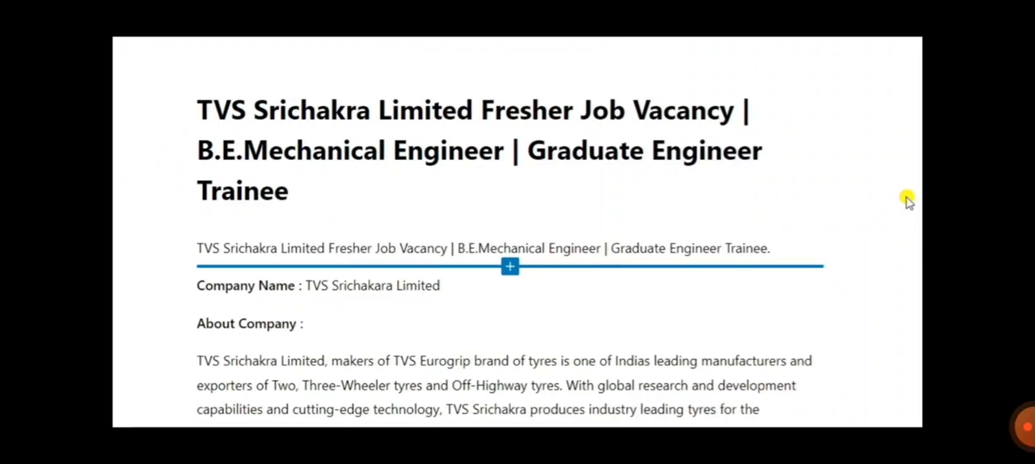
scroll(down, 3)
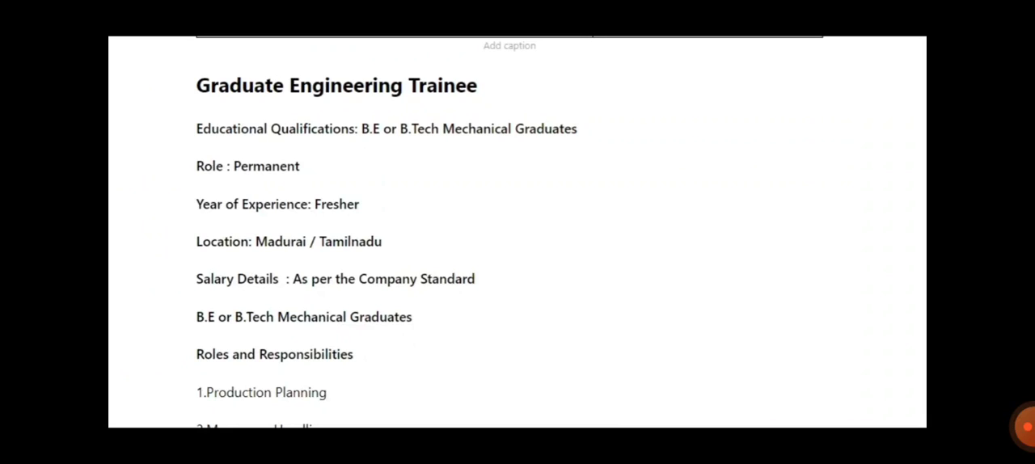
scroll(down, 3)
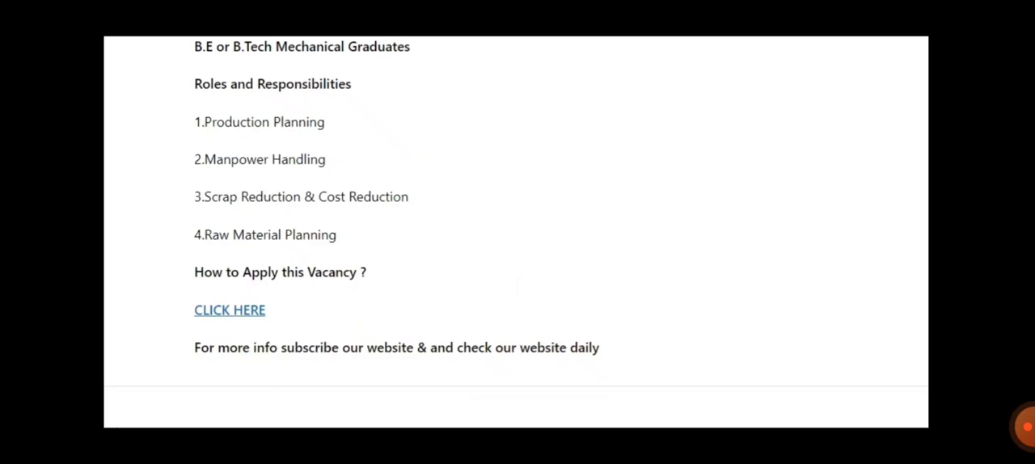
scroll(up, 3)
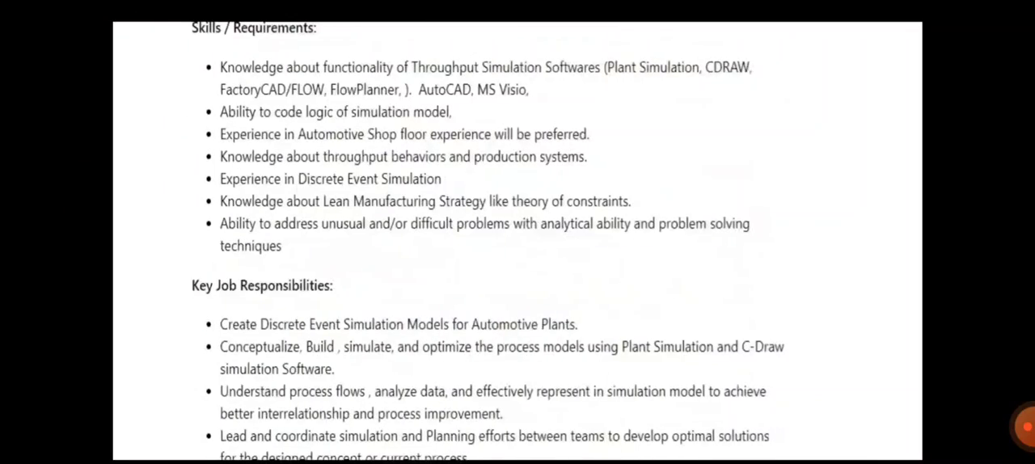
scroll(down, 3)
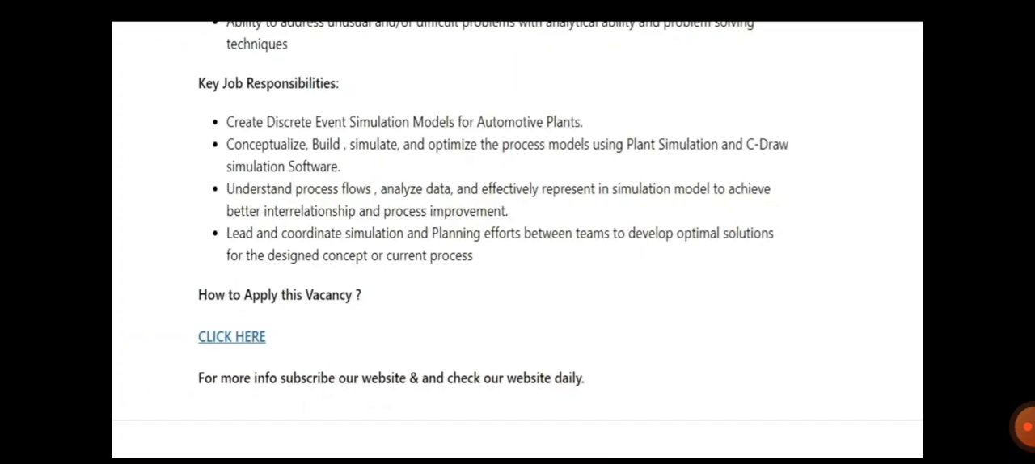